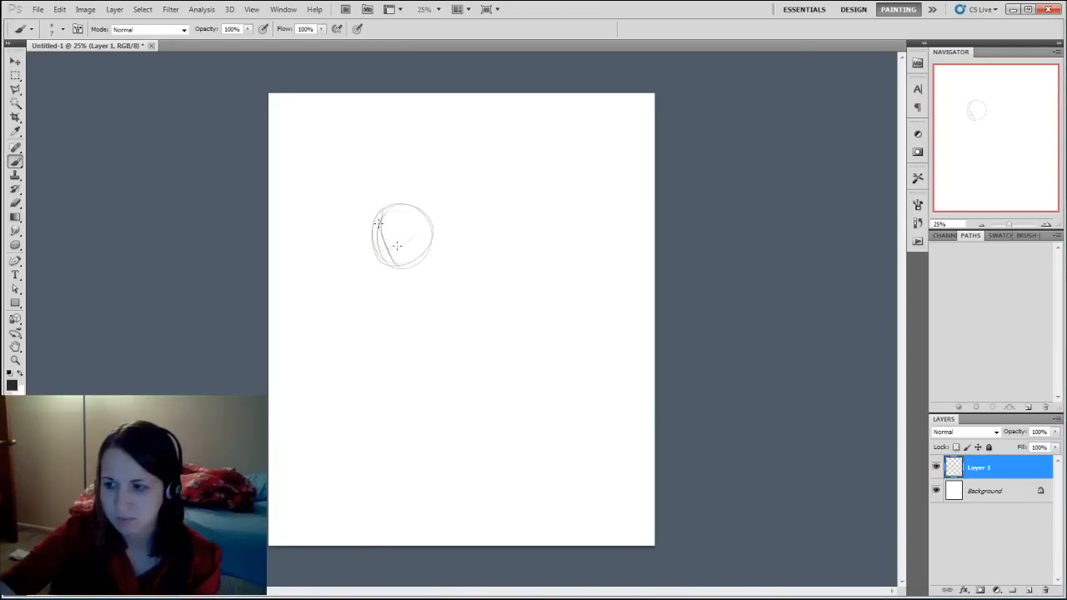
Step: Sketch face features, hair and a jawline over the head circle on Layer 1
{"action": "left_click_drag", "start_coordinate": [404, 234], "coordinate": [404, 287]}
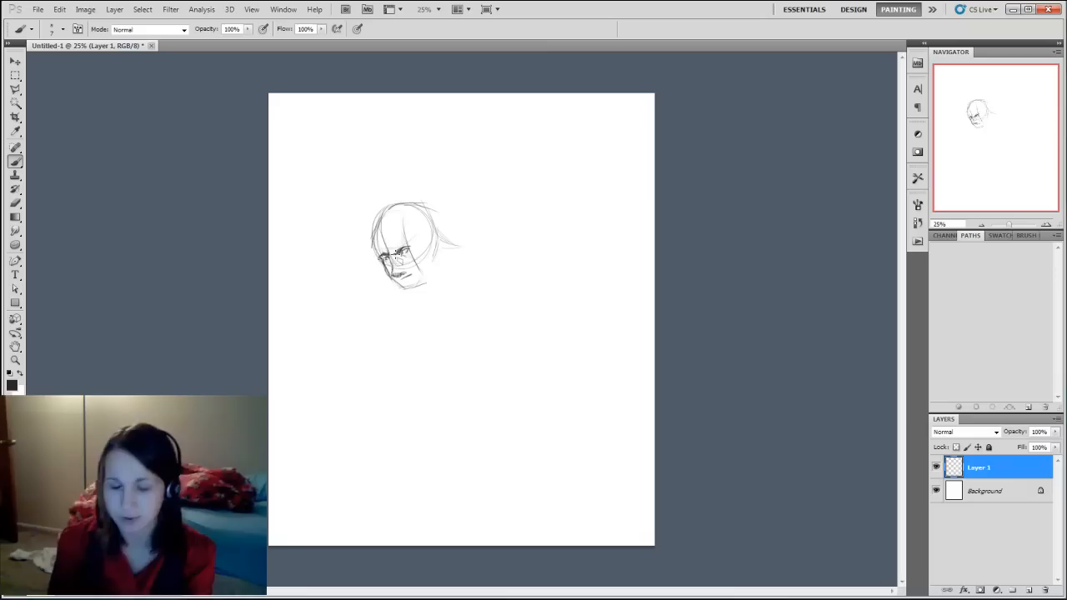
{"action": "left_click_drag", "start_coordinate": [450, 225], "coordinate": [567, 350]}
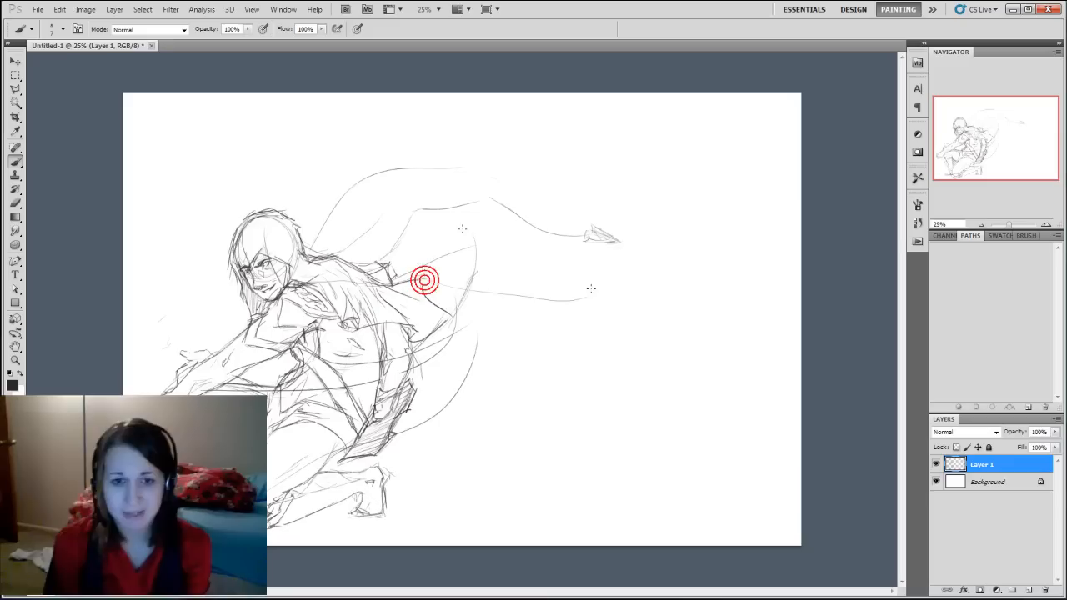
Step: Draw three cape strands sweeping right from the shoulder, with lower folds and pointed tips
{"action": "left_click_drag", "start_coordinate": [425, 280], "coordinate": [594, 268]}
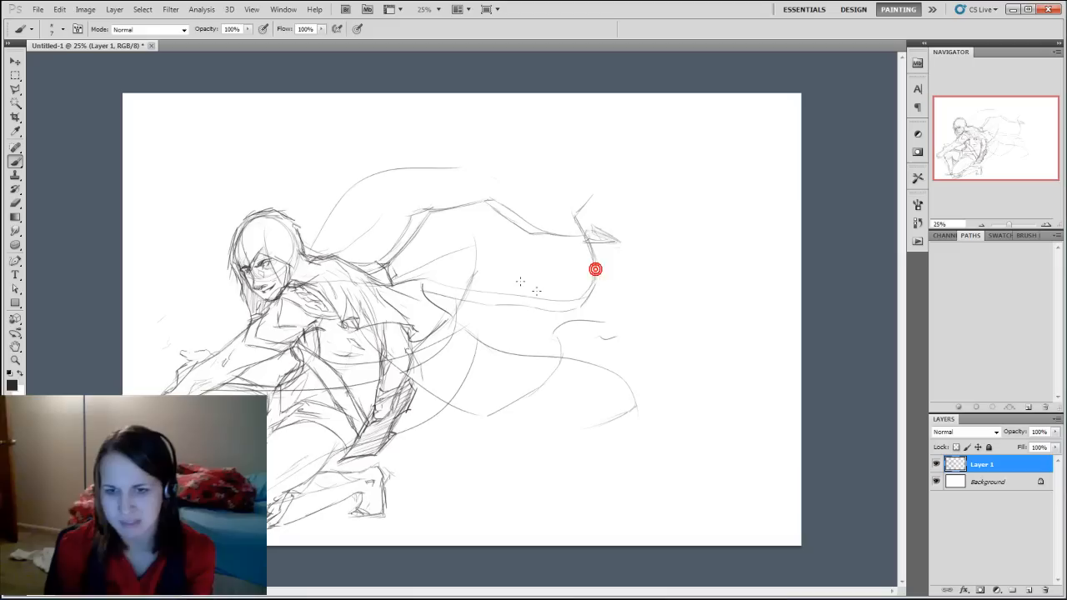
{"action": "left_click_drag", "start_coordinate": [594, 268], "coordinate": [548, 360]}
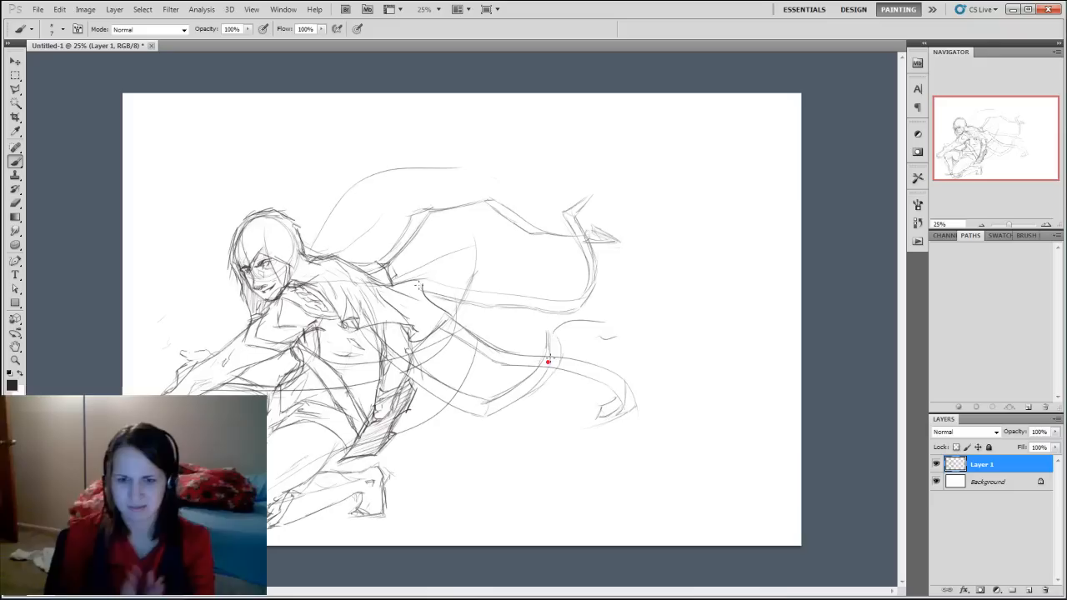
{"action": "left_click_drag", "start_coordinate": [547, 360], "coordinate": [583, 195]}
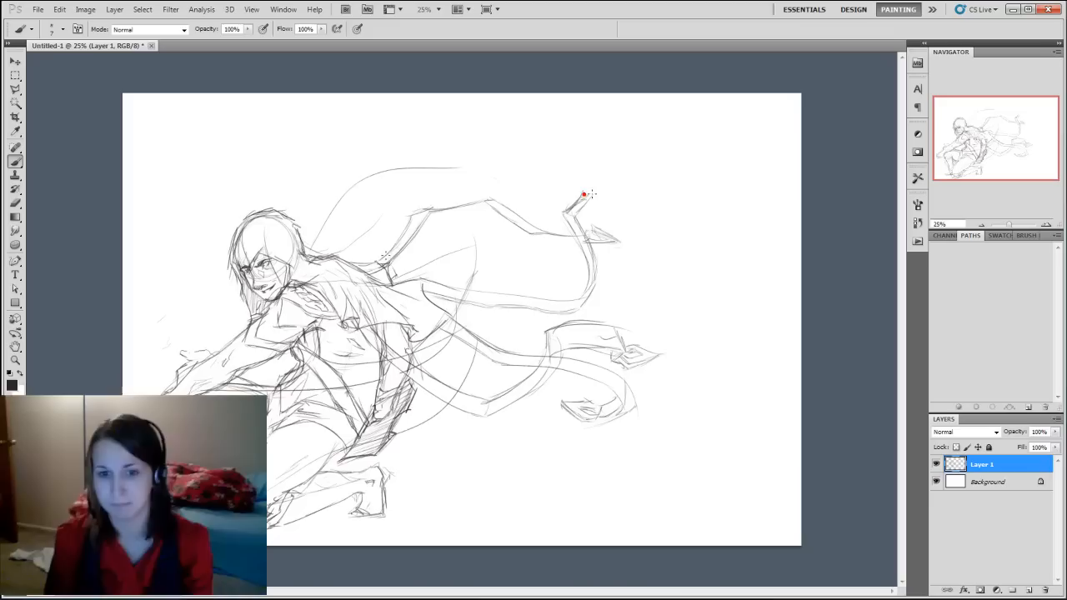